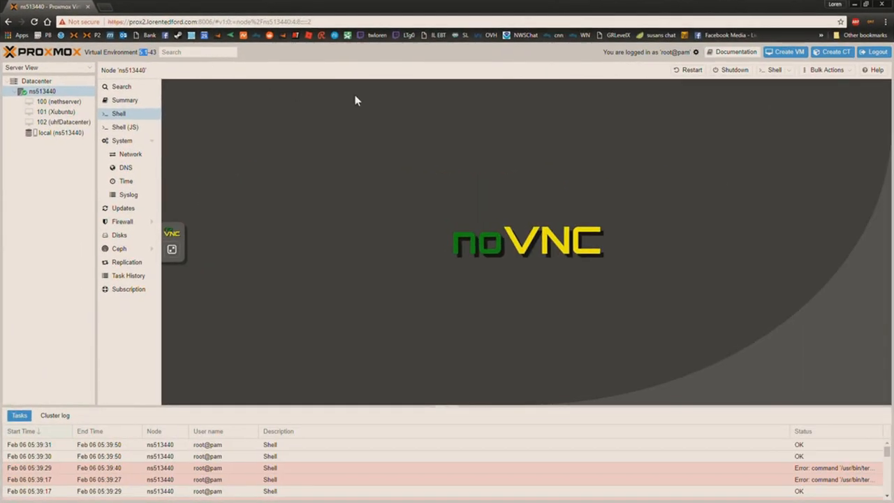
mouse_move(312, 235)
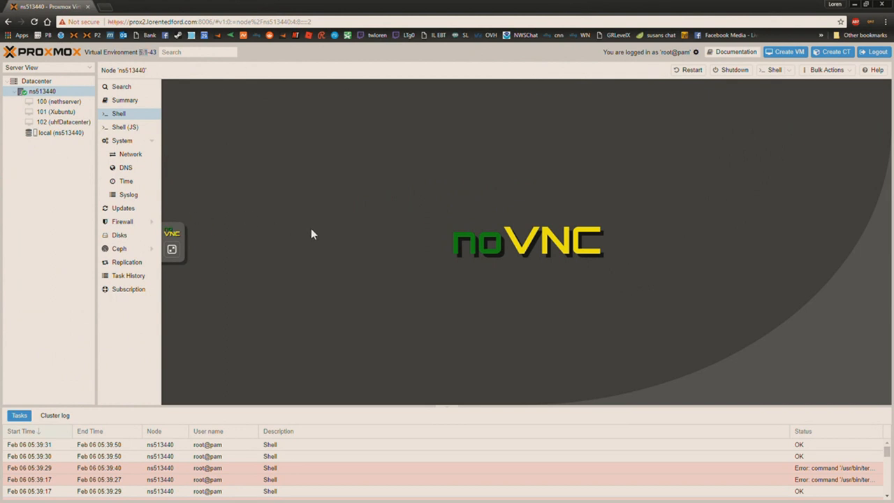
Launch the node's JavaScript shell and retry it after the connection fails until a root prompt appears
click(125, 127)
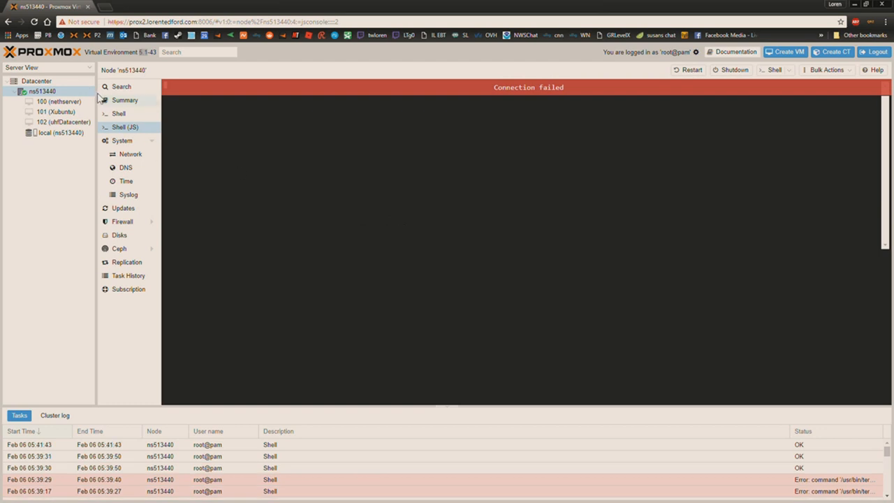
click(36, 80)
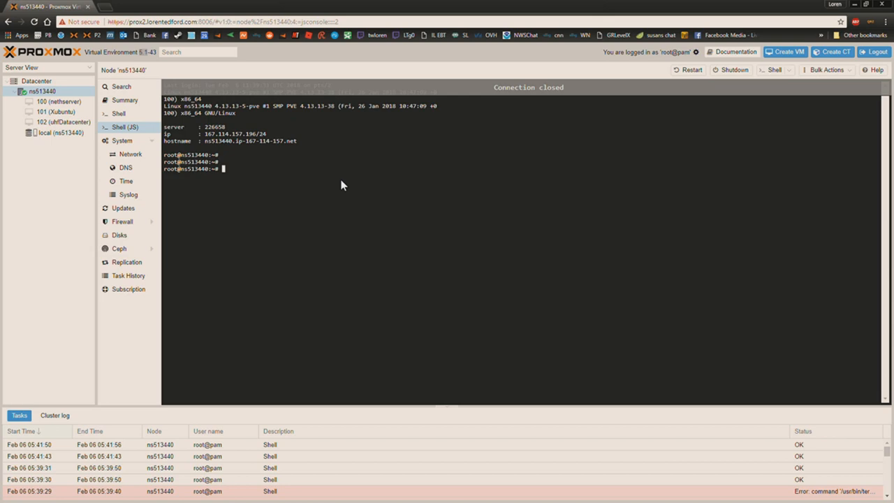
Switch to the node's noVNC shell and reload it after 'Failed to connect to server'
click(117, 113)
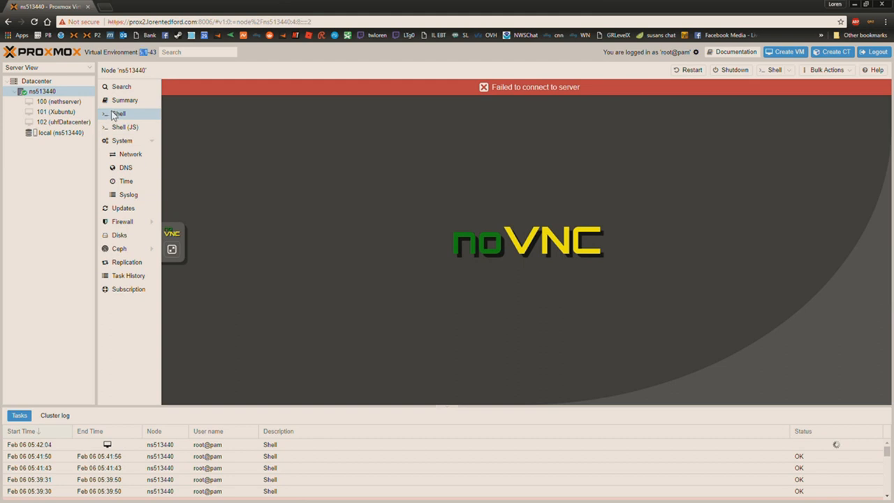
mouse_move(316, 167)
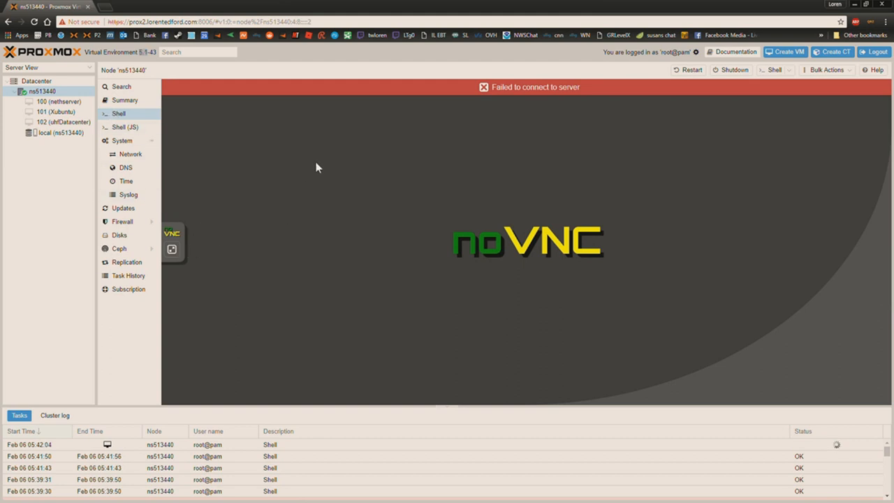
right_click(369, 155)
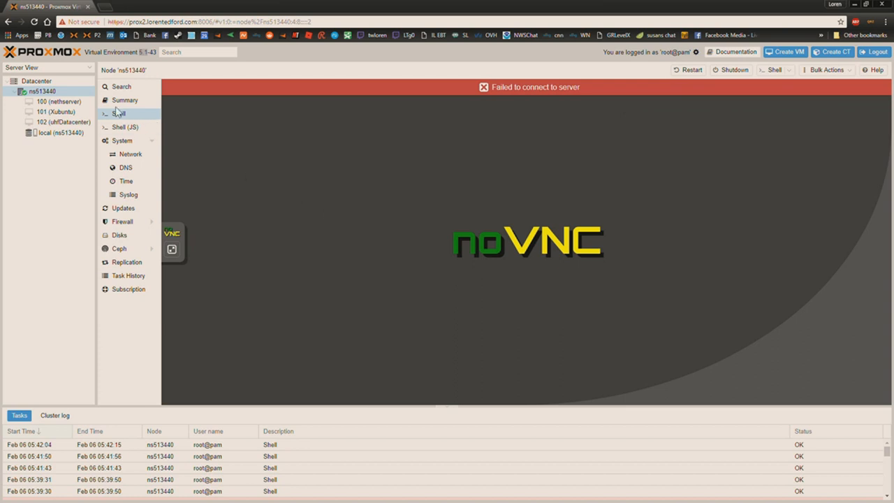
click(119, 114)
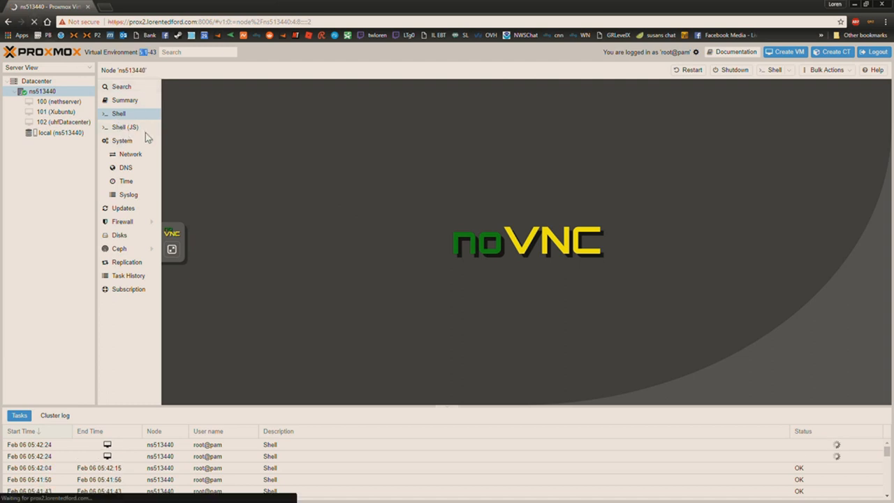
Pop the noVNC console out into its own VNC terminal browser window
click(22, 91)
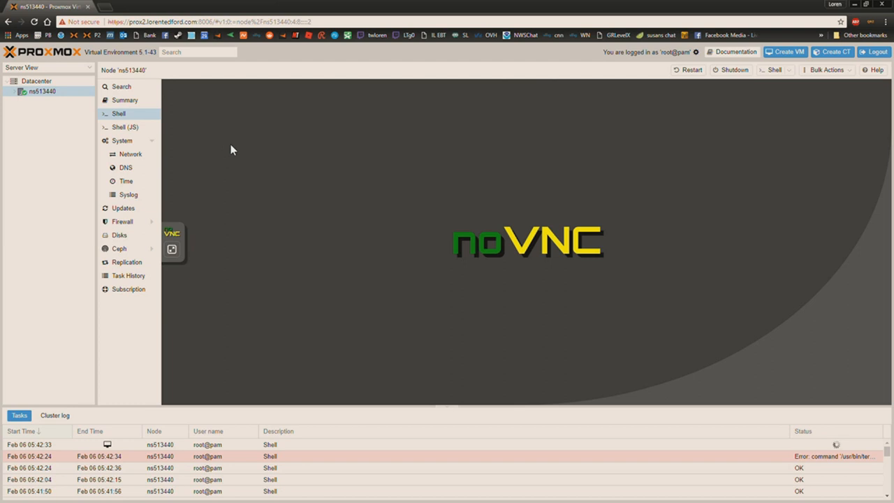
mouse_move(282, 180)
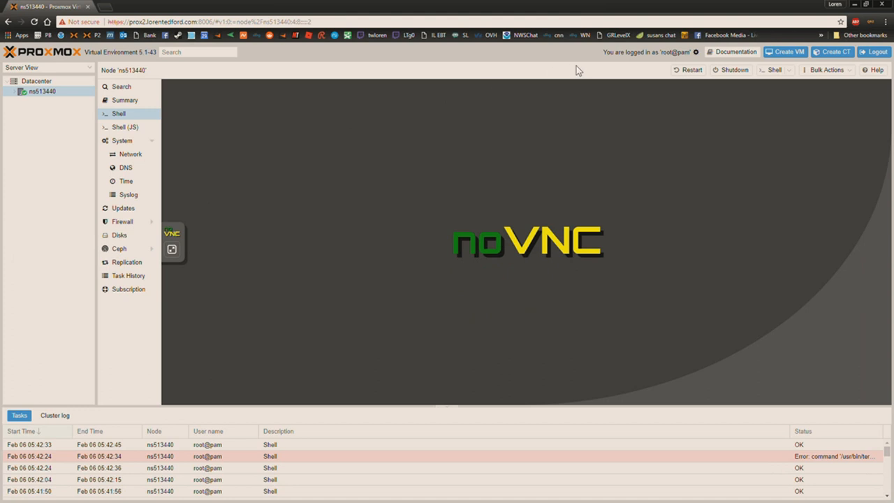
mouse_move(698, 75)
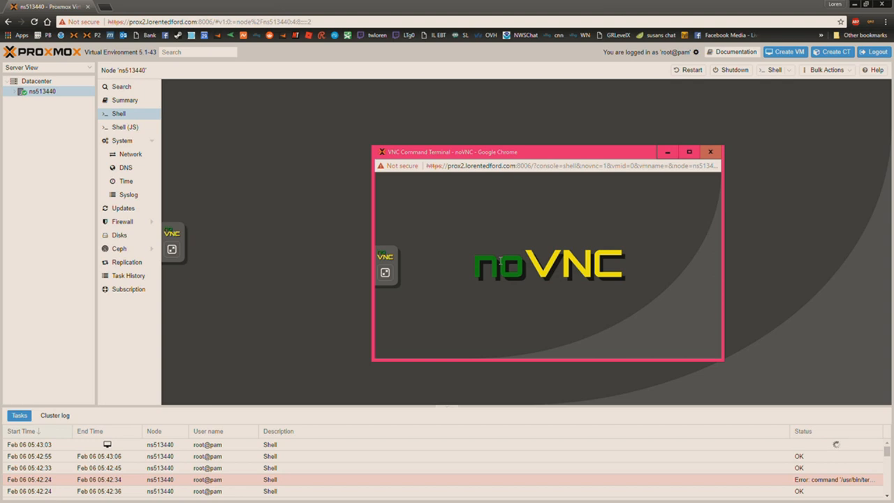
Close the pop-out terminal, start a SPICE shell session and run its downloaded connection file
click(709, 151)
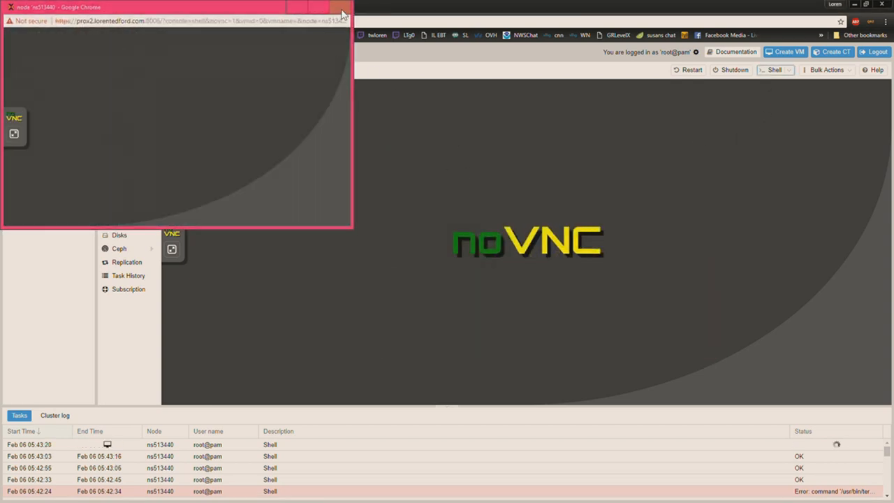
click(789, 70)
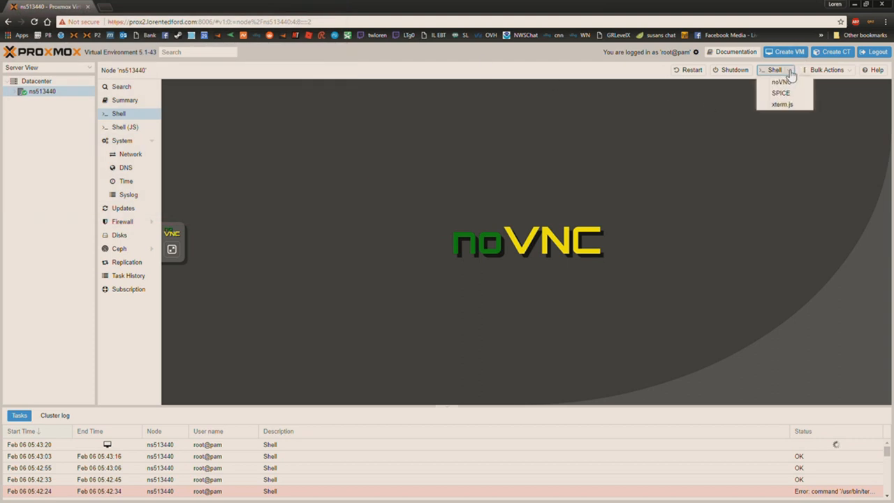
click(774, 70)
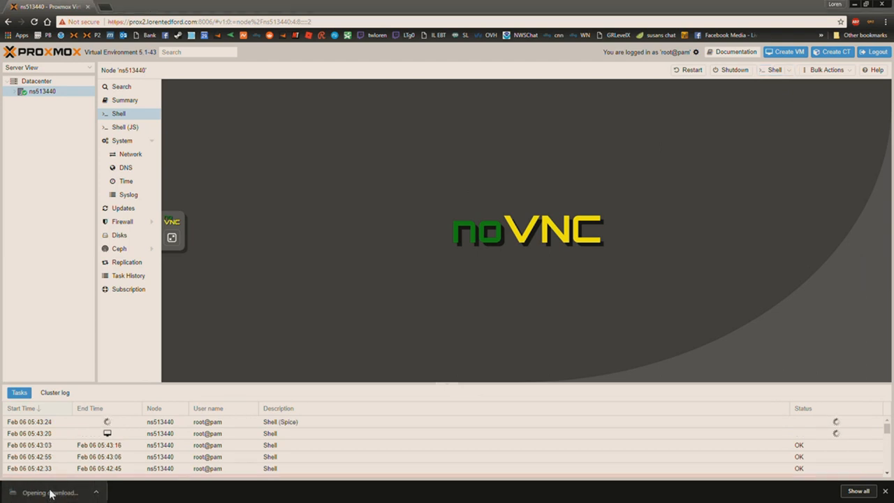
click(49, 492)
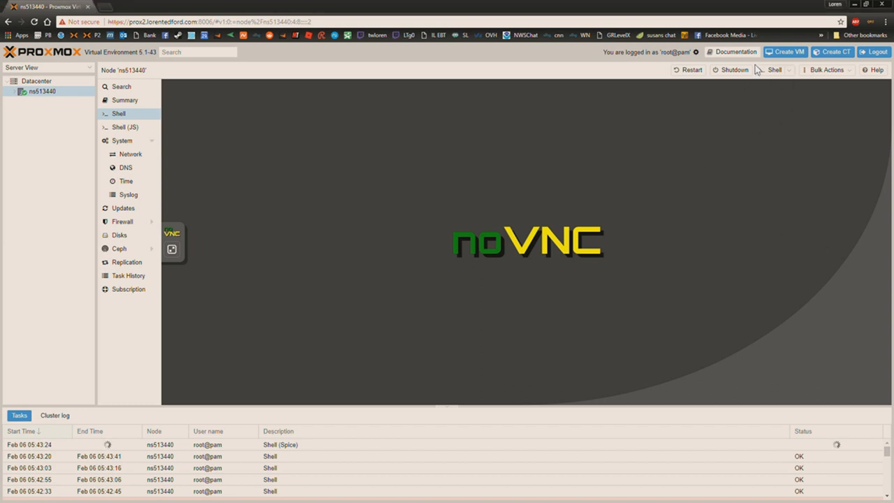
Launch the xterm.js console in a new window, close it when disconnected, then launch noVNC instead
click(774, 70)
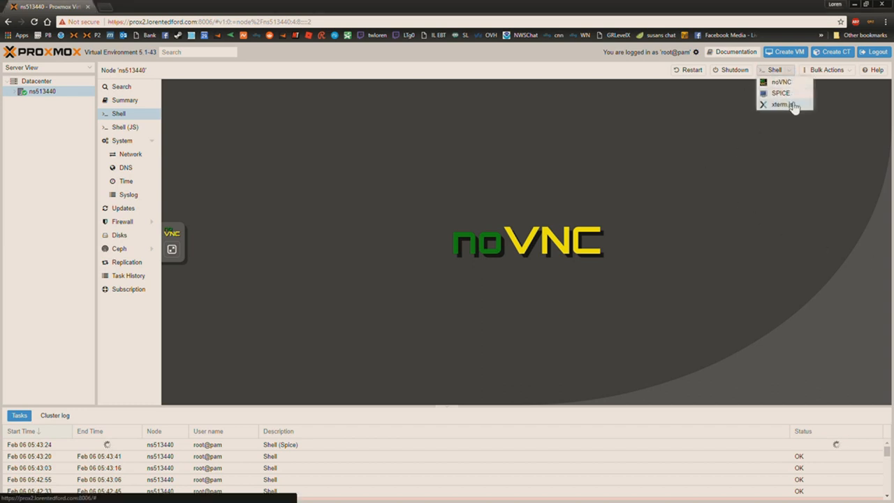
click(781, 103)
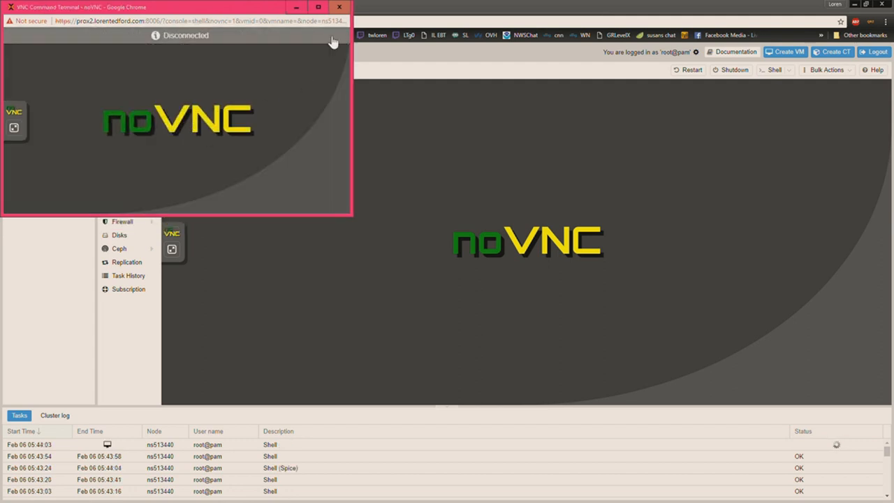
click(339, 7)
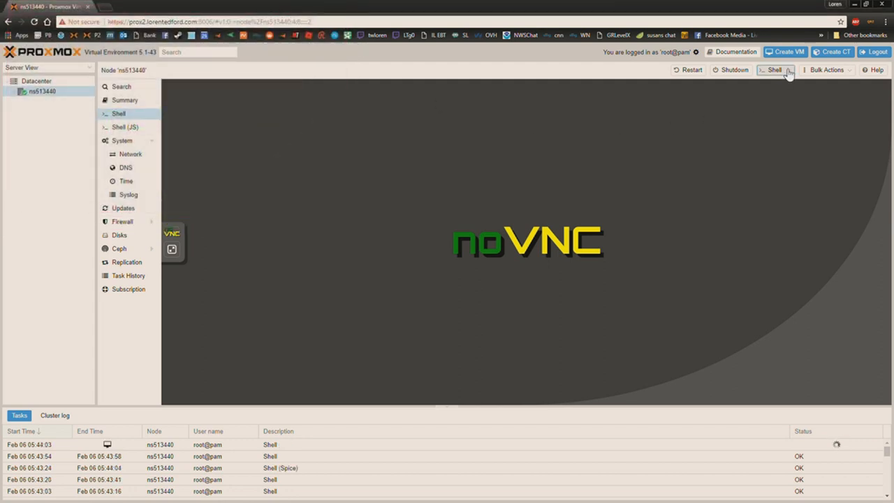
click(774, 70)
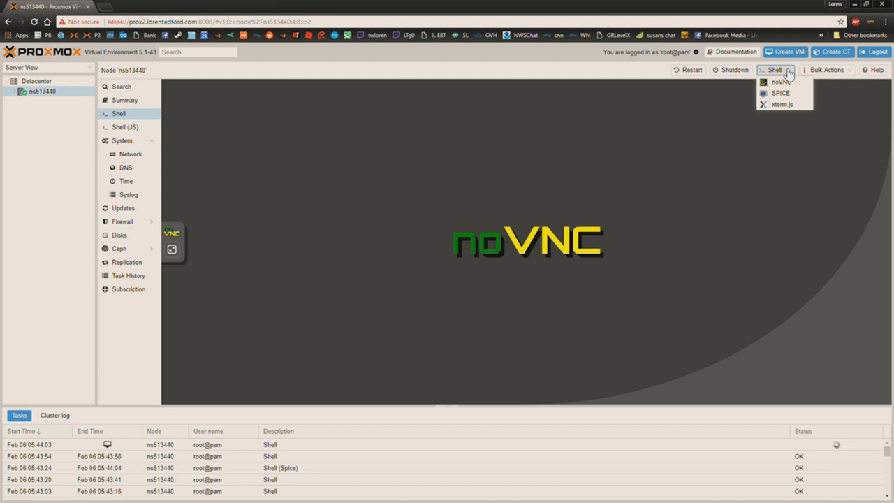
click(774, 70)
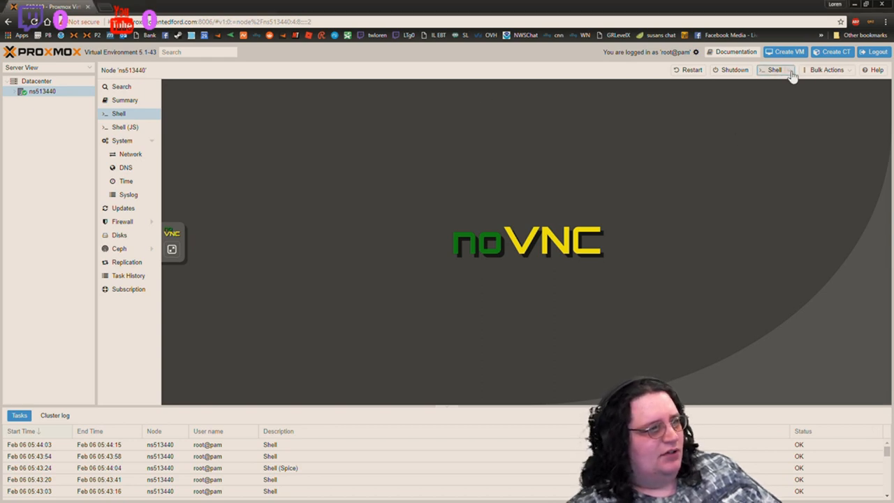
click(774, 70)
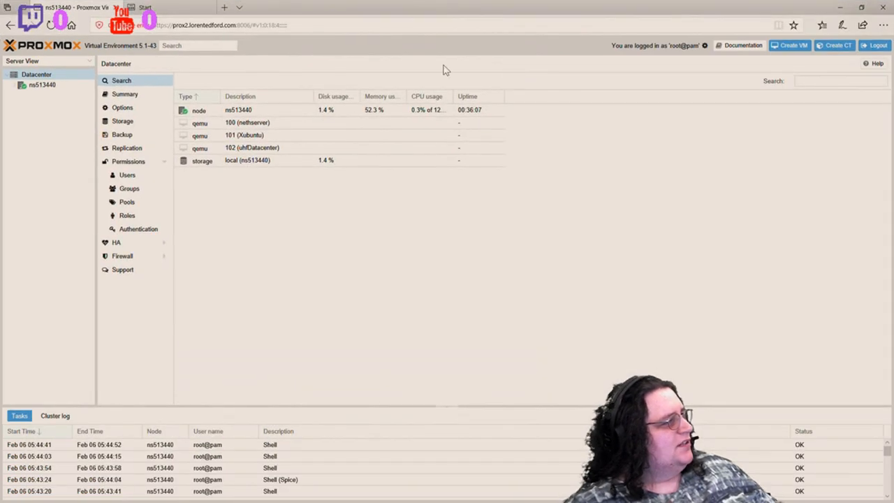
Select node ns513440 in the Server View tree to show its VMs and local storage
click(42, 85)
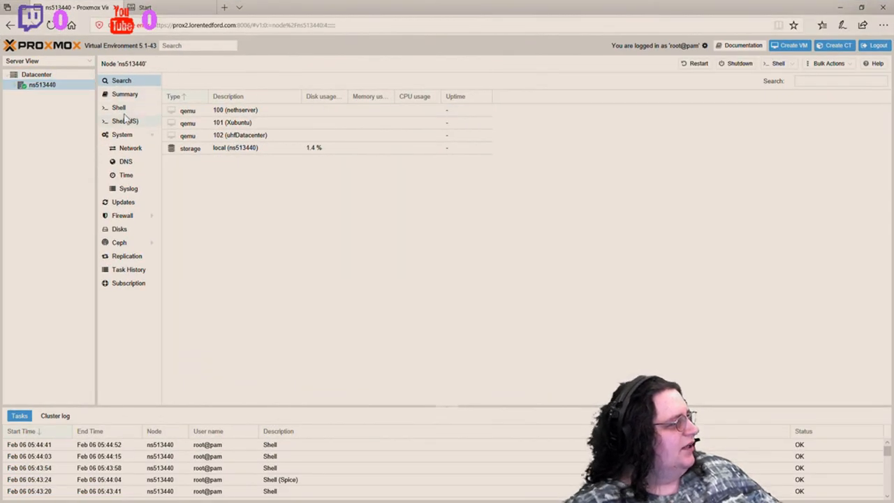
Start the node's shell, switch to the JavaScript shell and begin typing 'ap' before it blanks
click(118, 107)
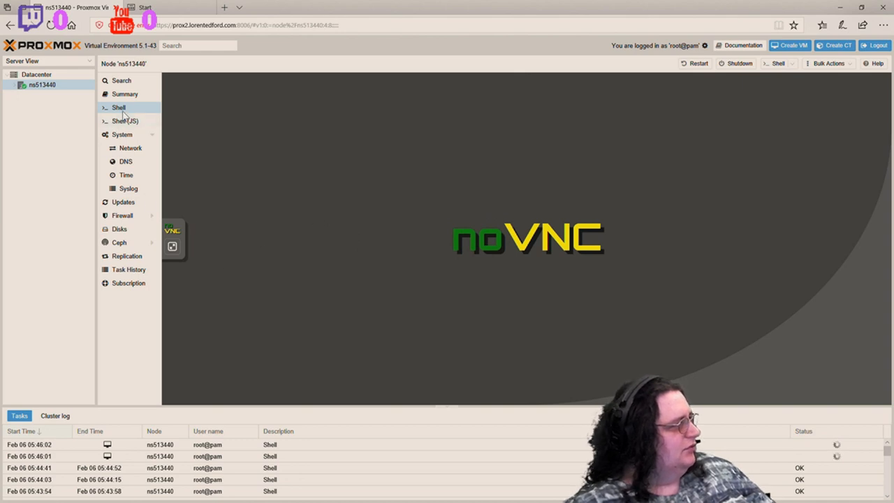
click(125, 120)
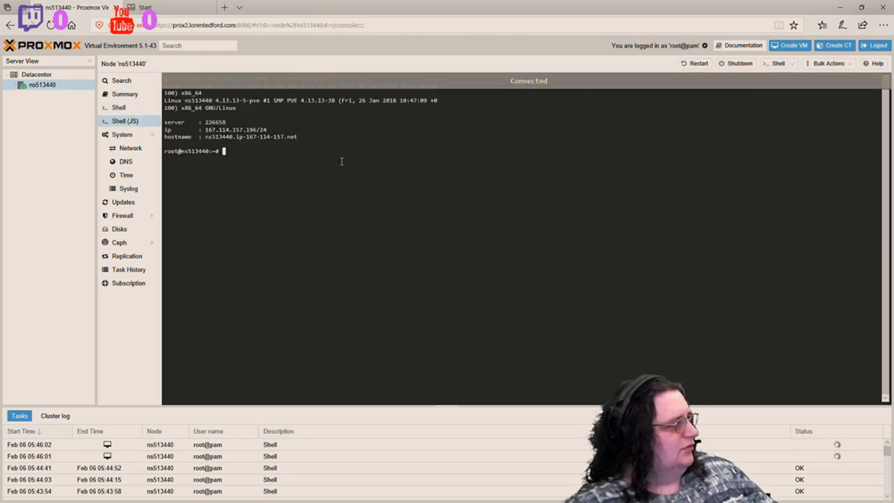
text(ap)
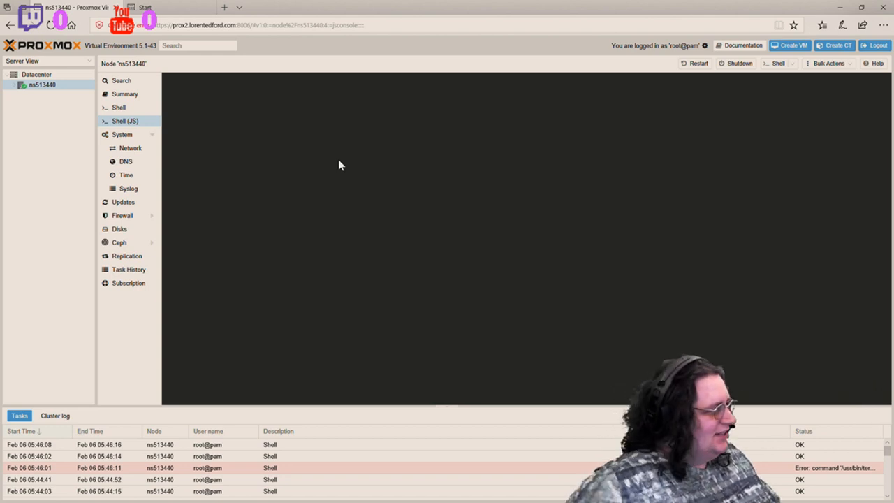
Reopen the standard noVNC shell and type 'apt-get' at the root prompt before it drops
click(119, 106)
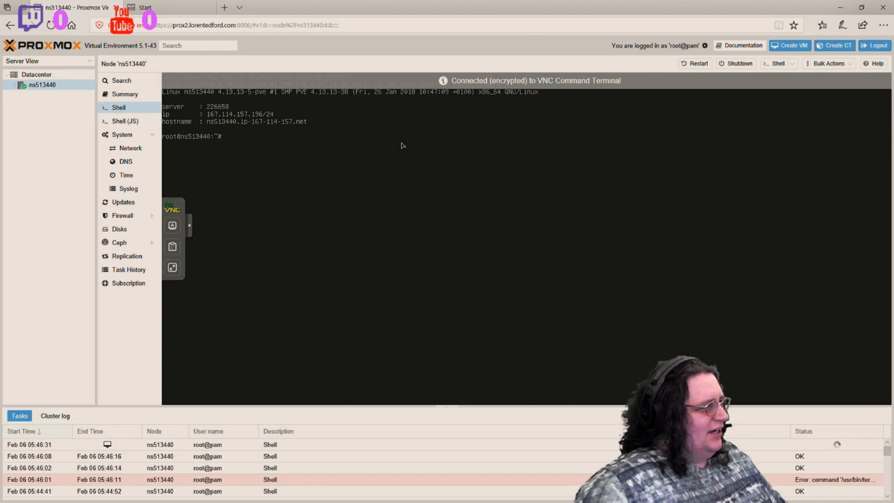
text(a)
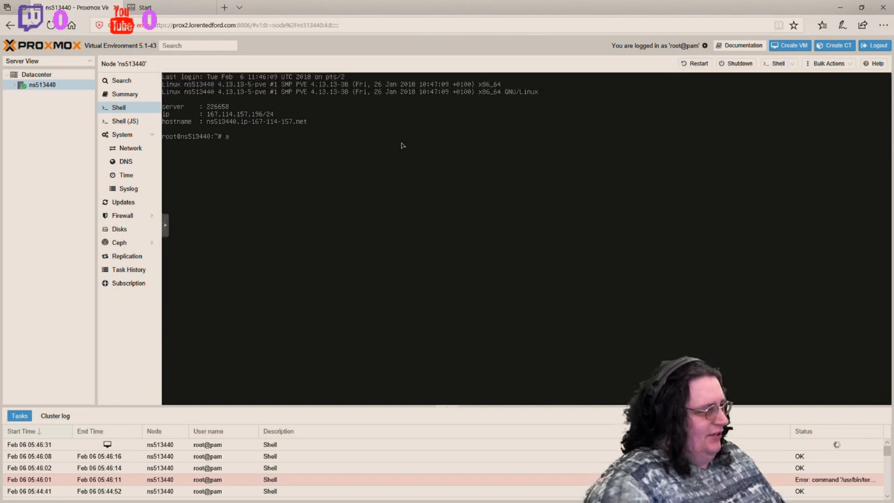
text(p)
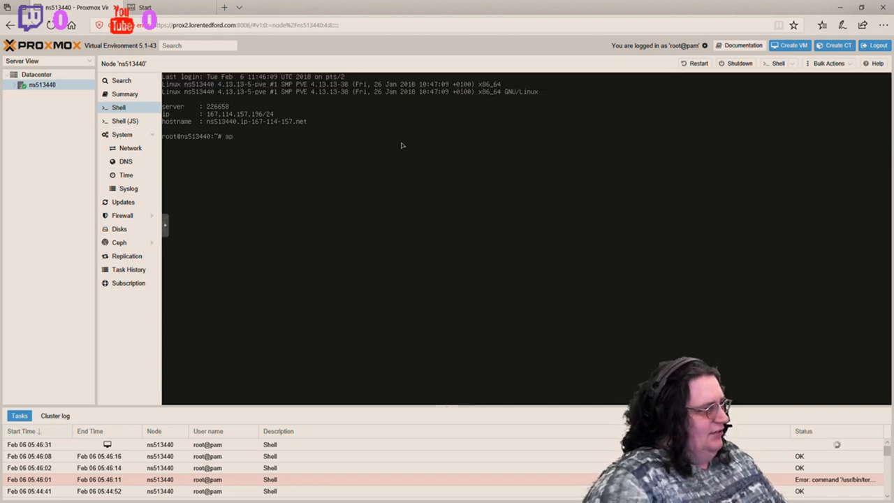
text(t)
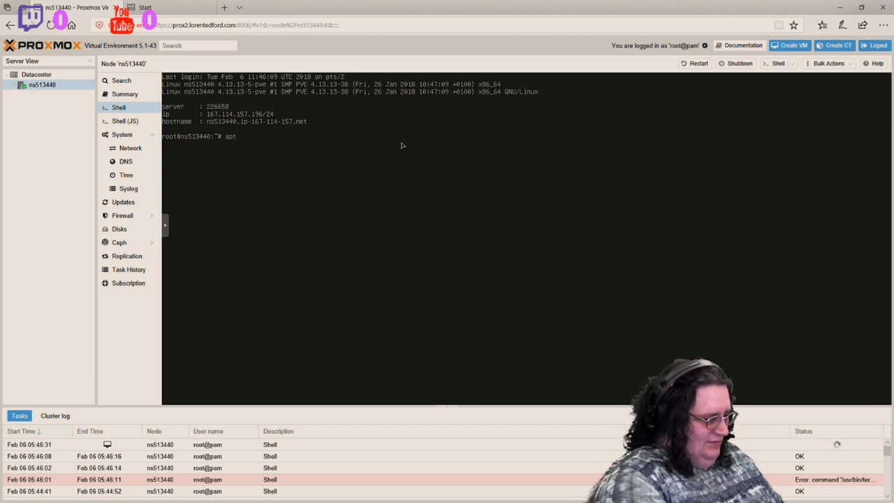
text(-)
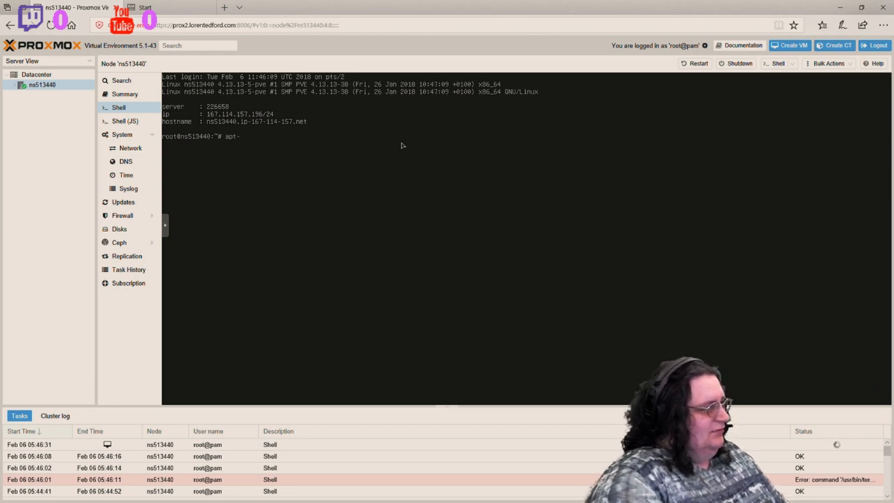
text(ge)
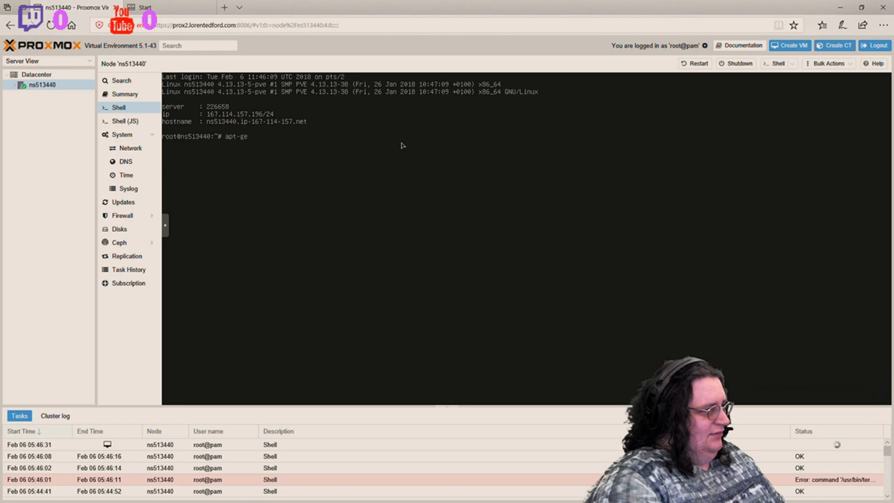
text(t)
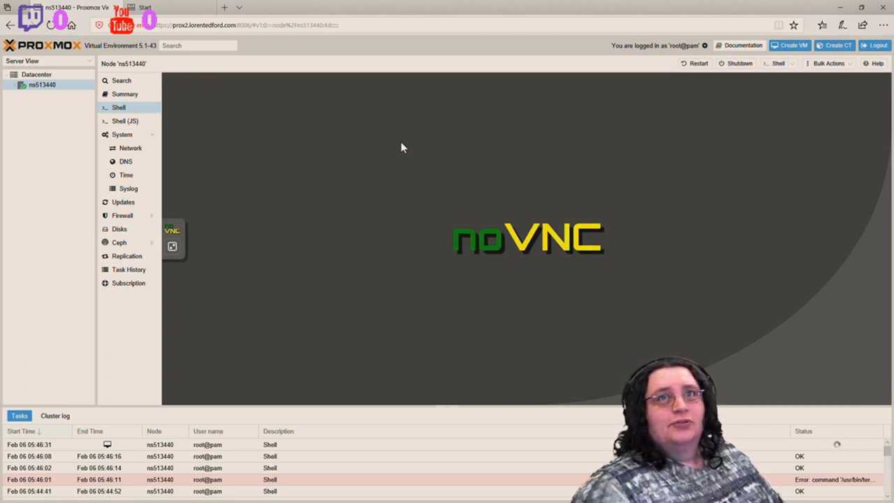
mouse_move(196, 231)
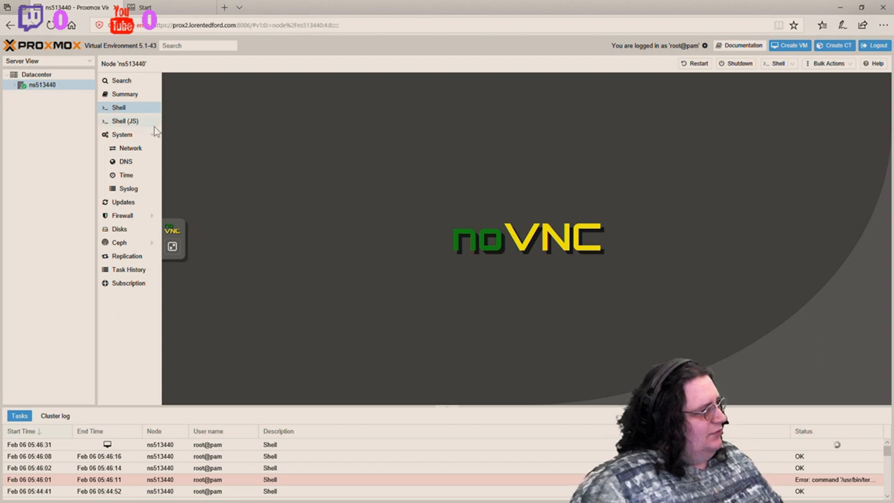
click(124, 121)
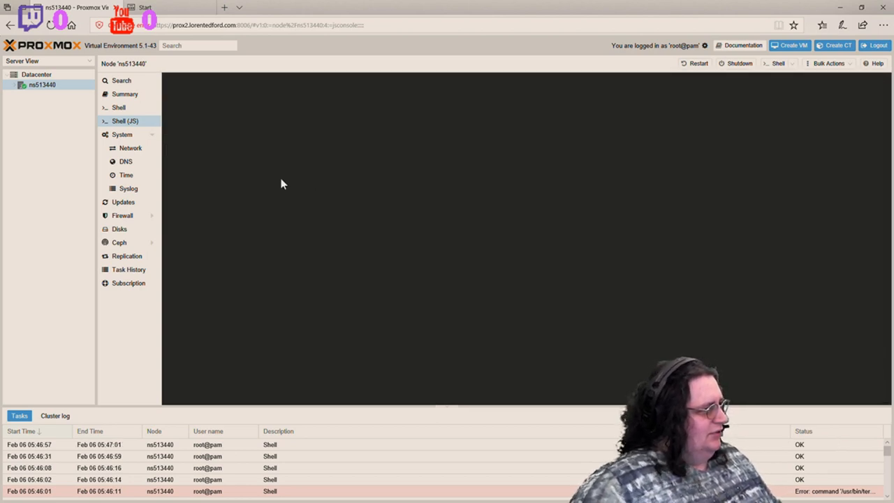
click(117, 106)
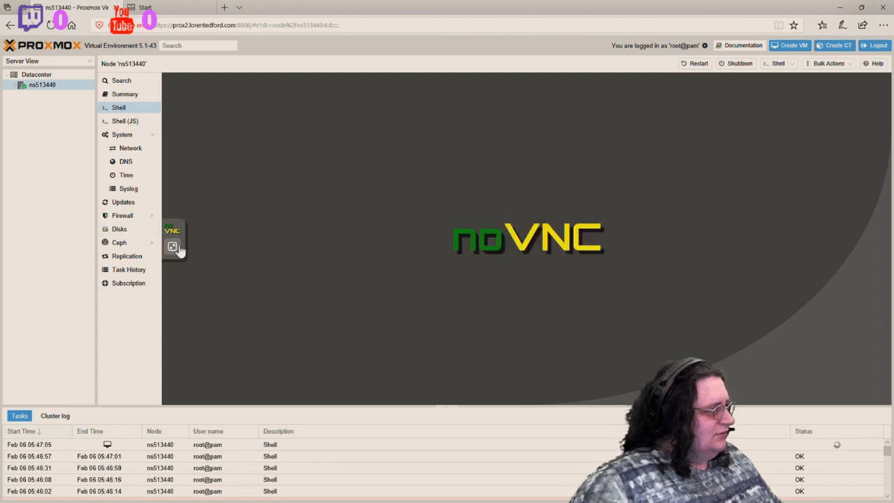
click(173, 246)
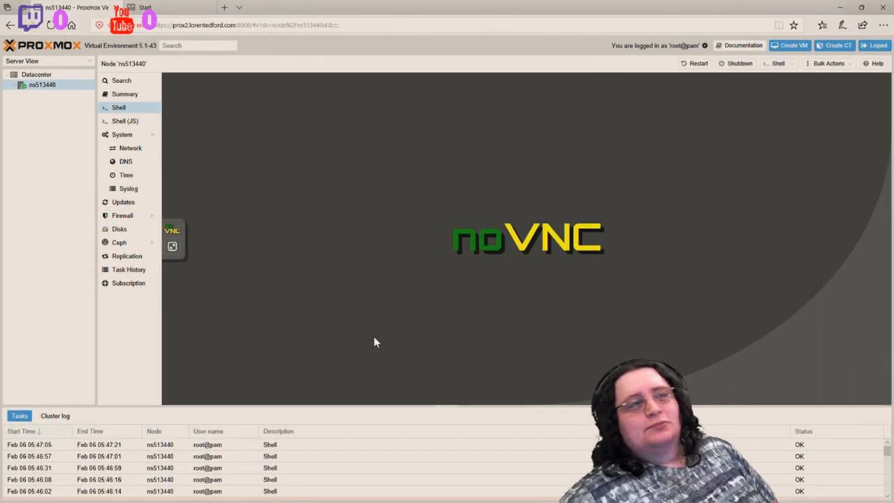
mouse_move(781, 62)
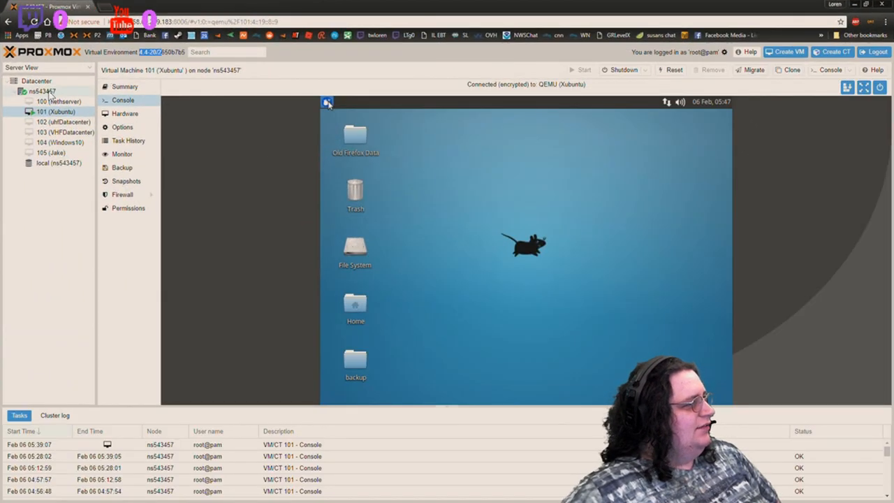
On the second server, show node ns543457's Summary and scroll through its CPU, load, memory and network graphs
click(37, 80)
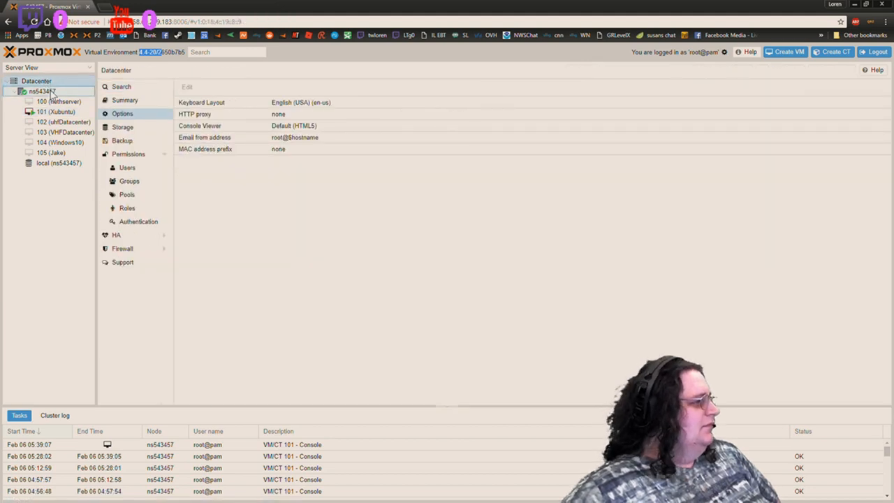
click(44, 91)
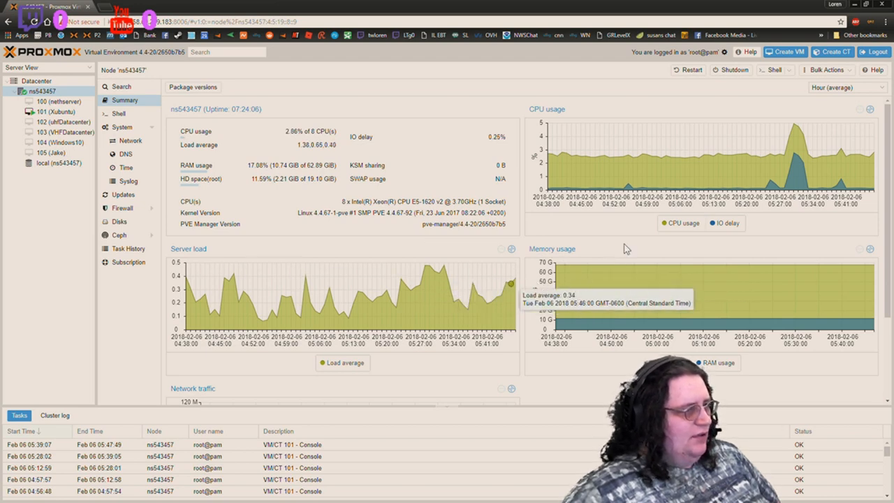
scroll(down, 3)
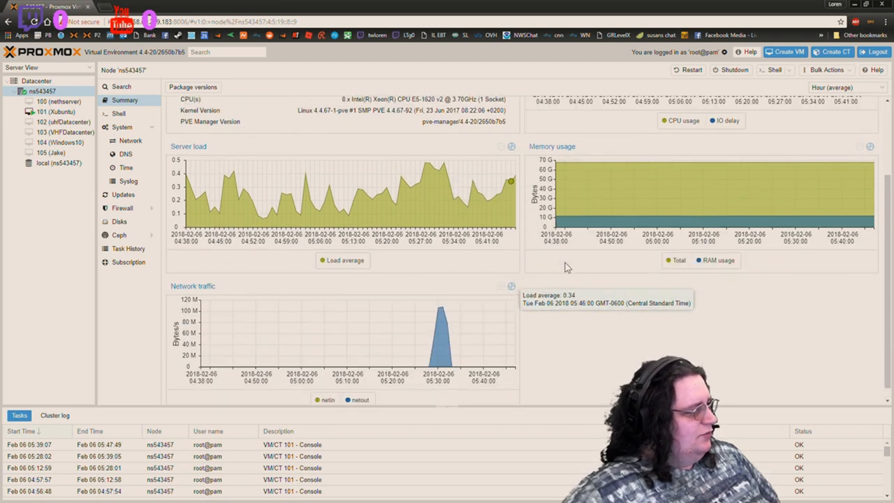